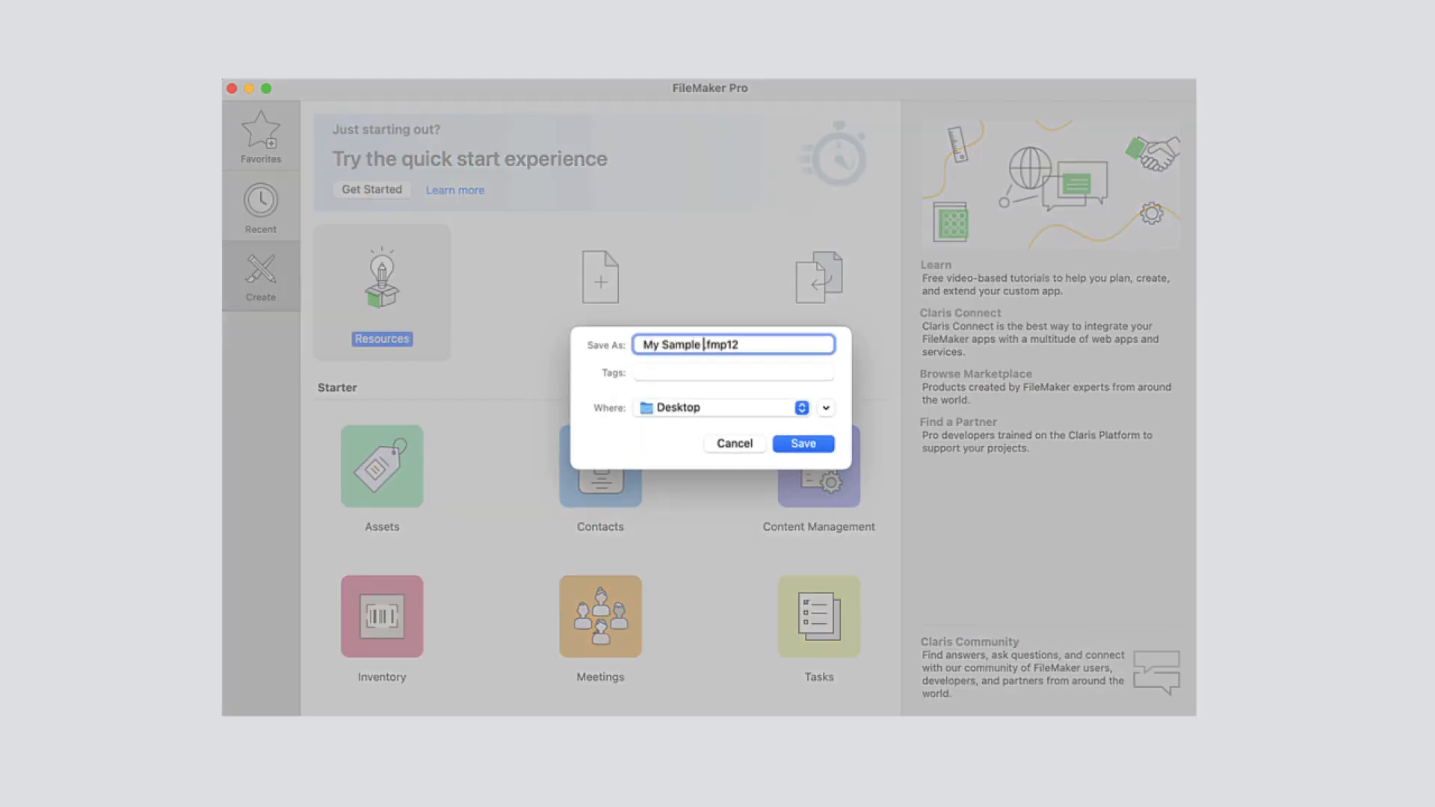
Save the new 'My Sample App' file to the Desktop
{"action": "left_click", "coordinate": [803, 443]}
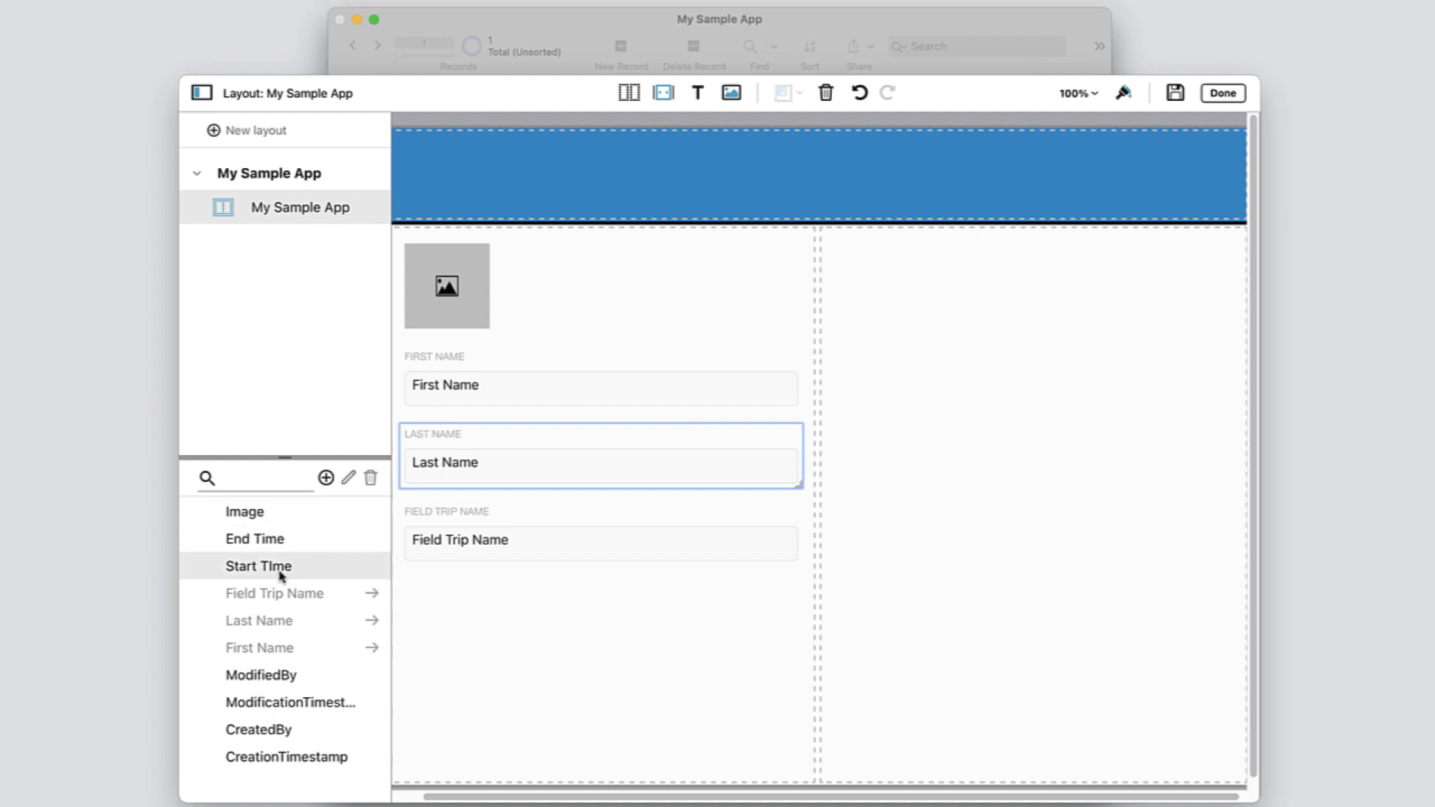
Place the Start Time field below Field Trip Name and show the layout settings
{"action": "left_click_drag", "start_coordinate": [260, 565], "coordinate": [443, 617]}
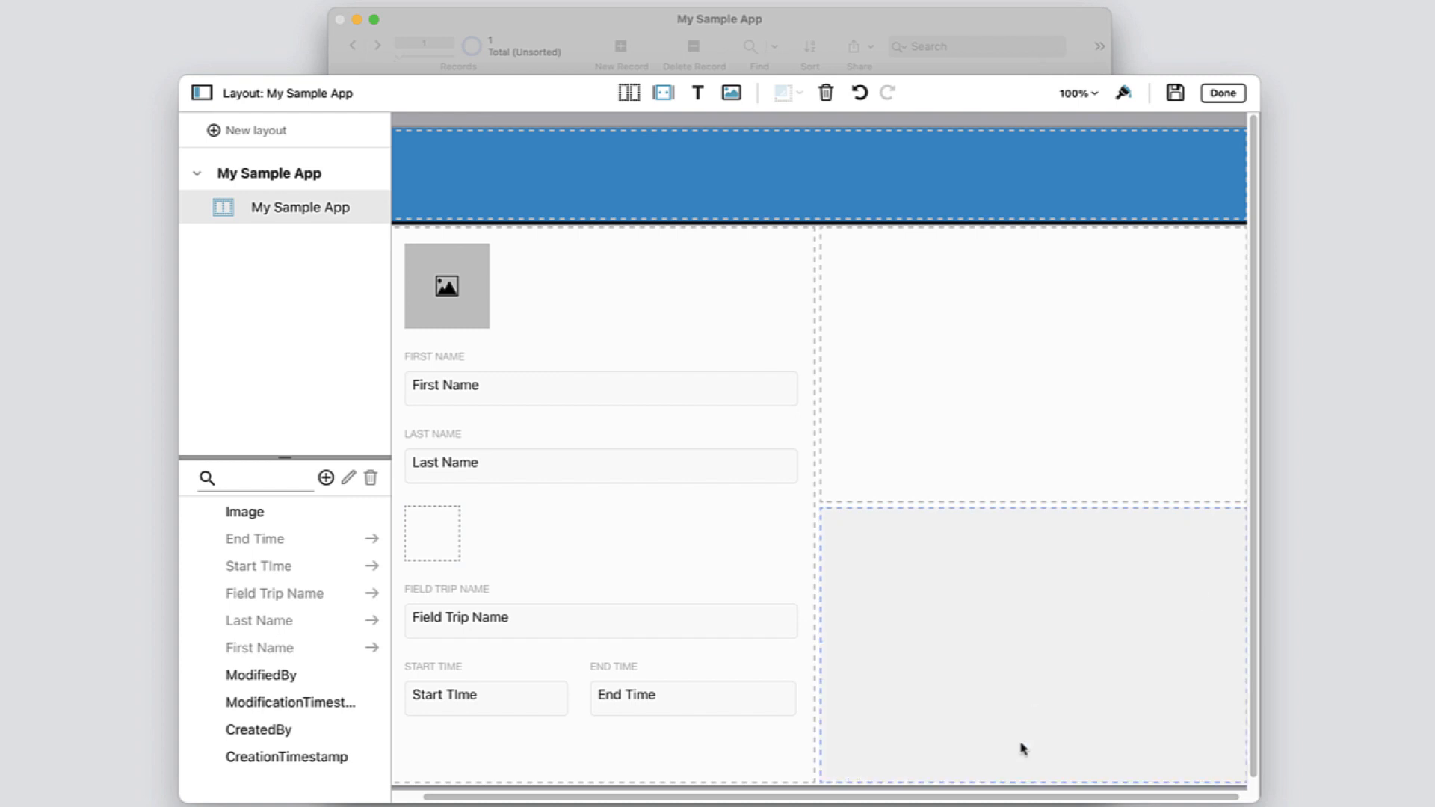
{"action": "left_click", "coordinate": [1125, 93]}
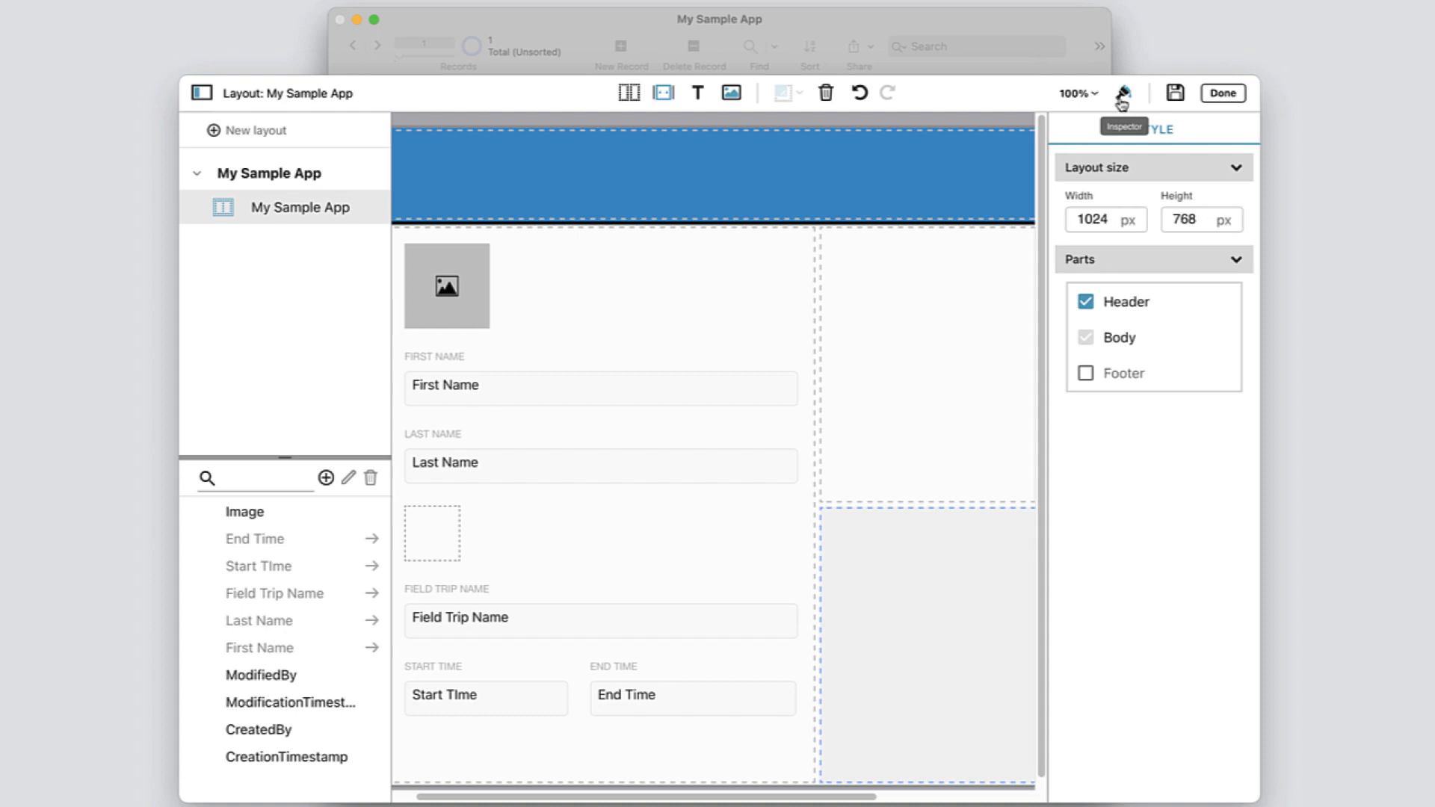
{"action": "mouse_move", "coordinate": [699, 402]}
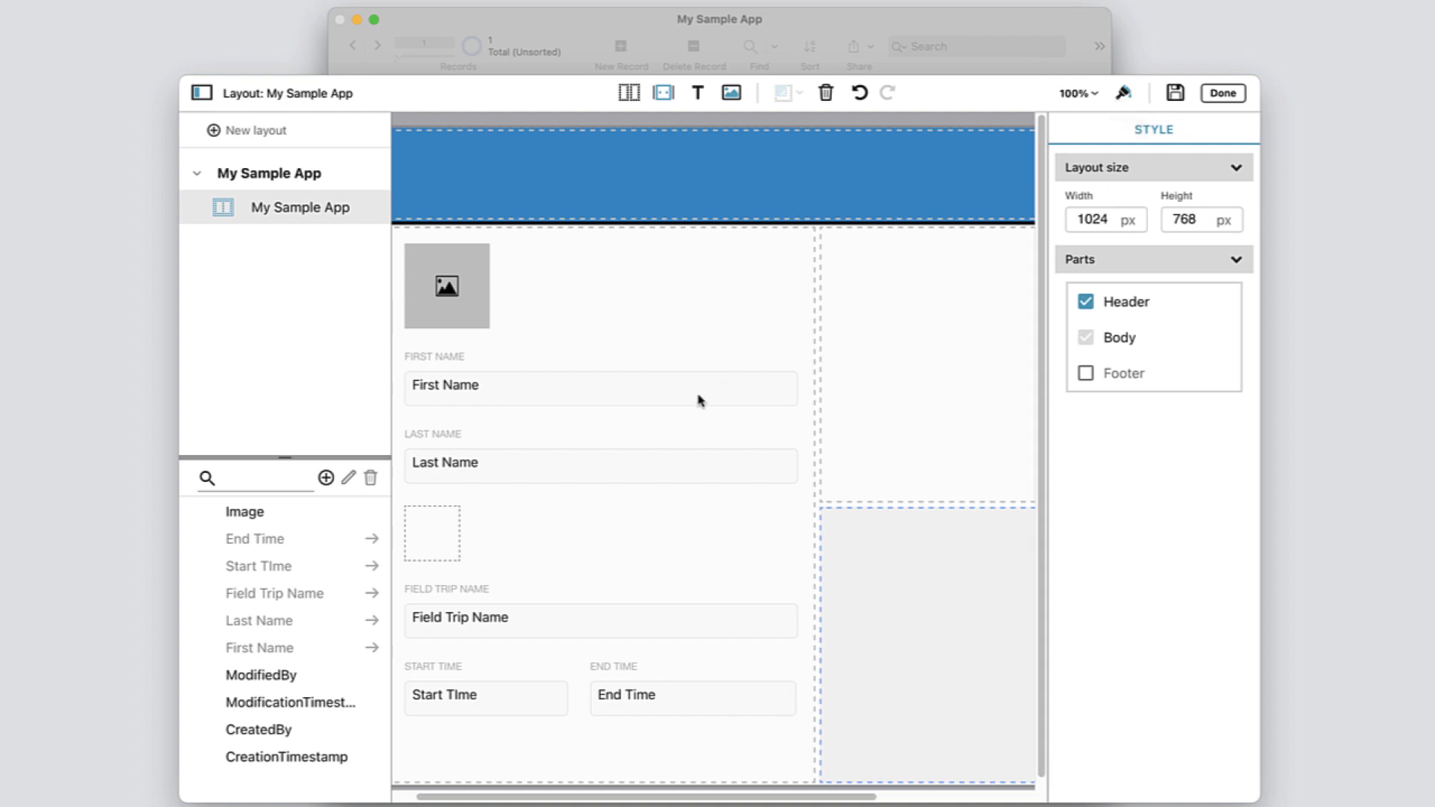
Inspect the First Name field's text styles, then the image placeholder's settings
{"action": "left_click", "coordinate": [600, 386]}
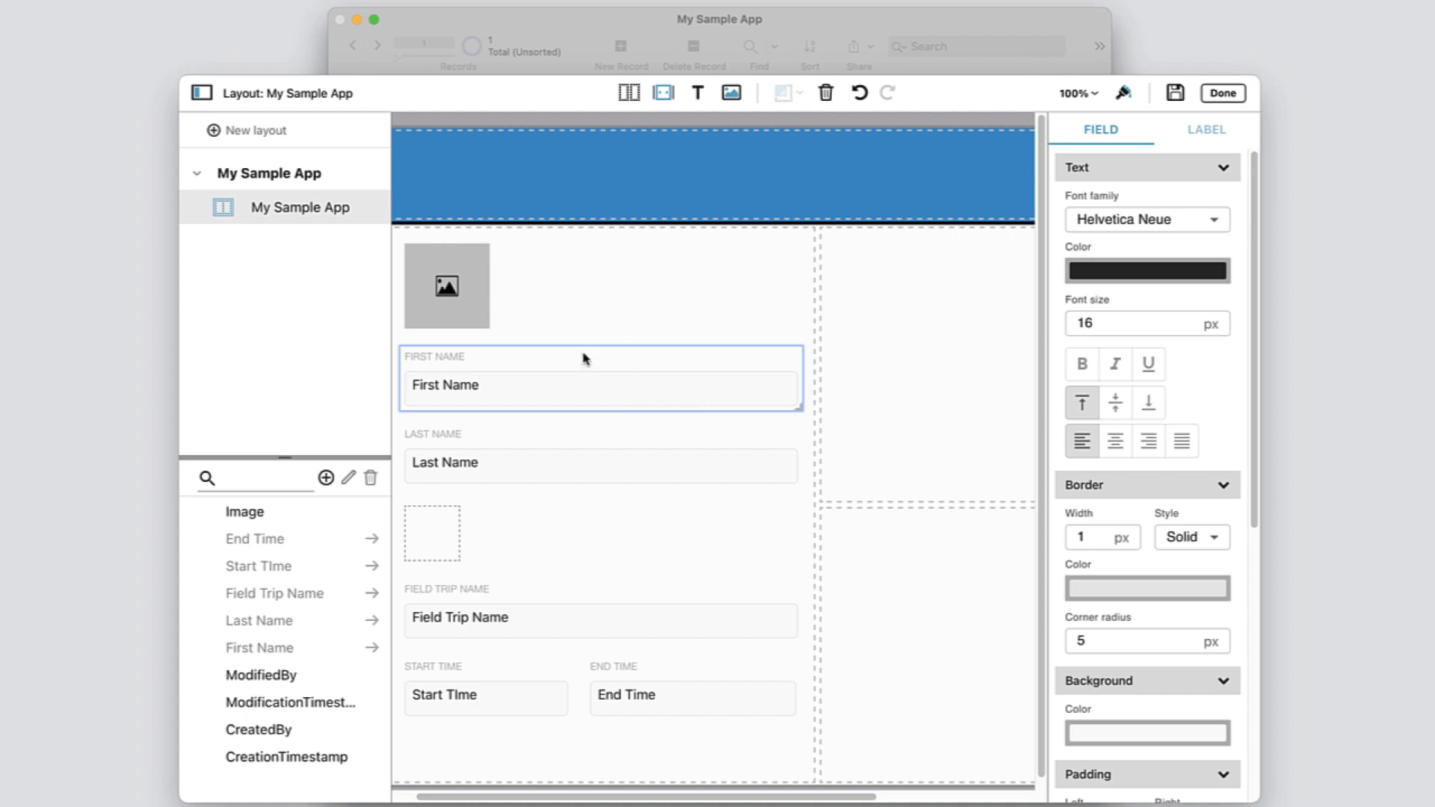
{"action": "left_click", "coordinate": [446, 285]}
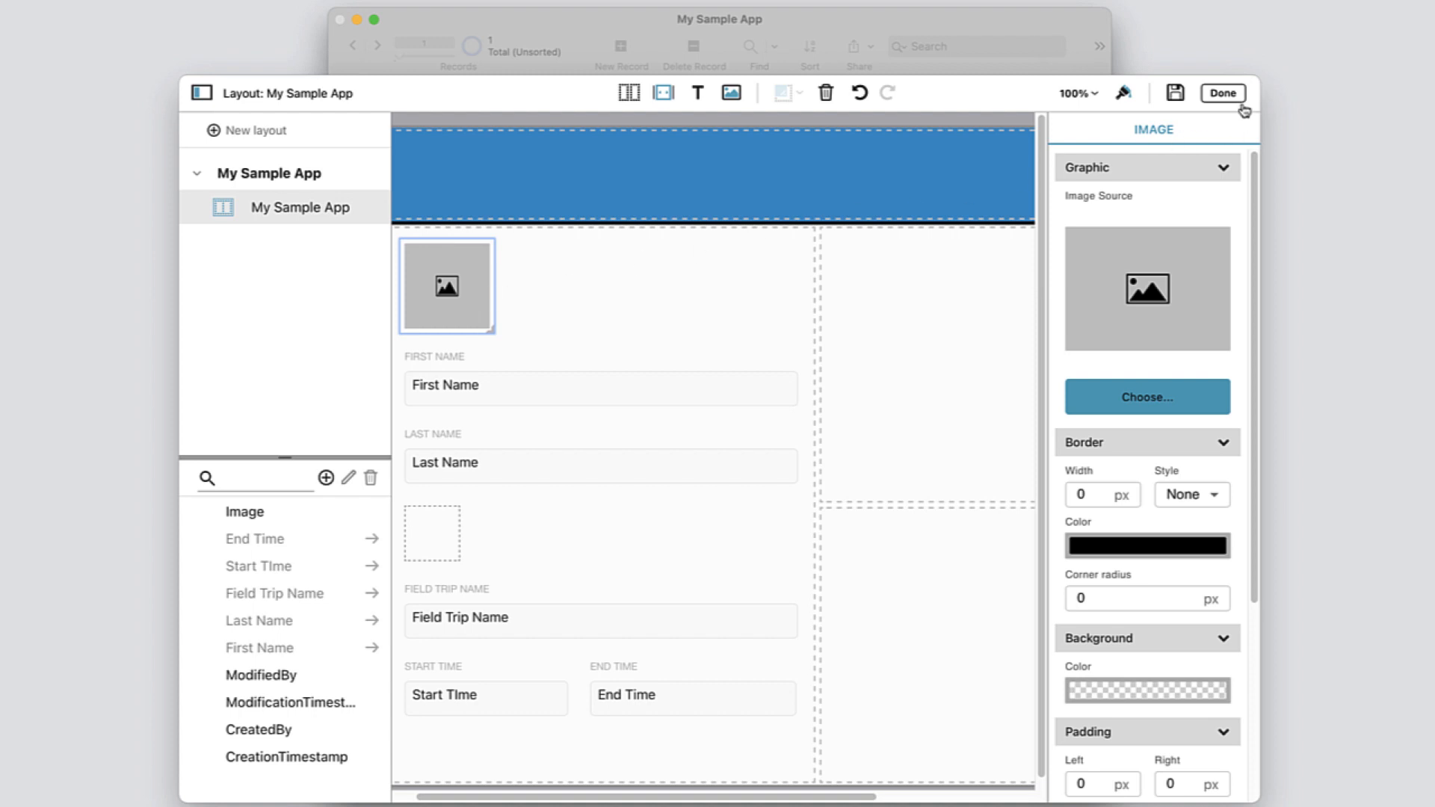
Enter a sample name with last name 'Appleseed' into the record
{"action": "left_click", "coordinate": [1224, 94]}
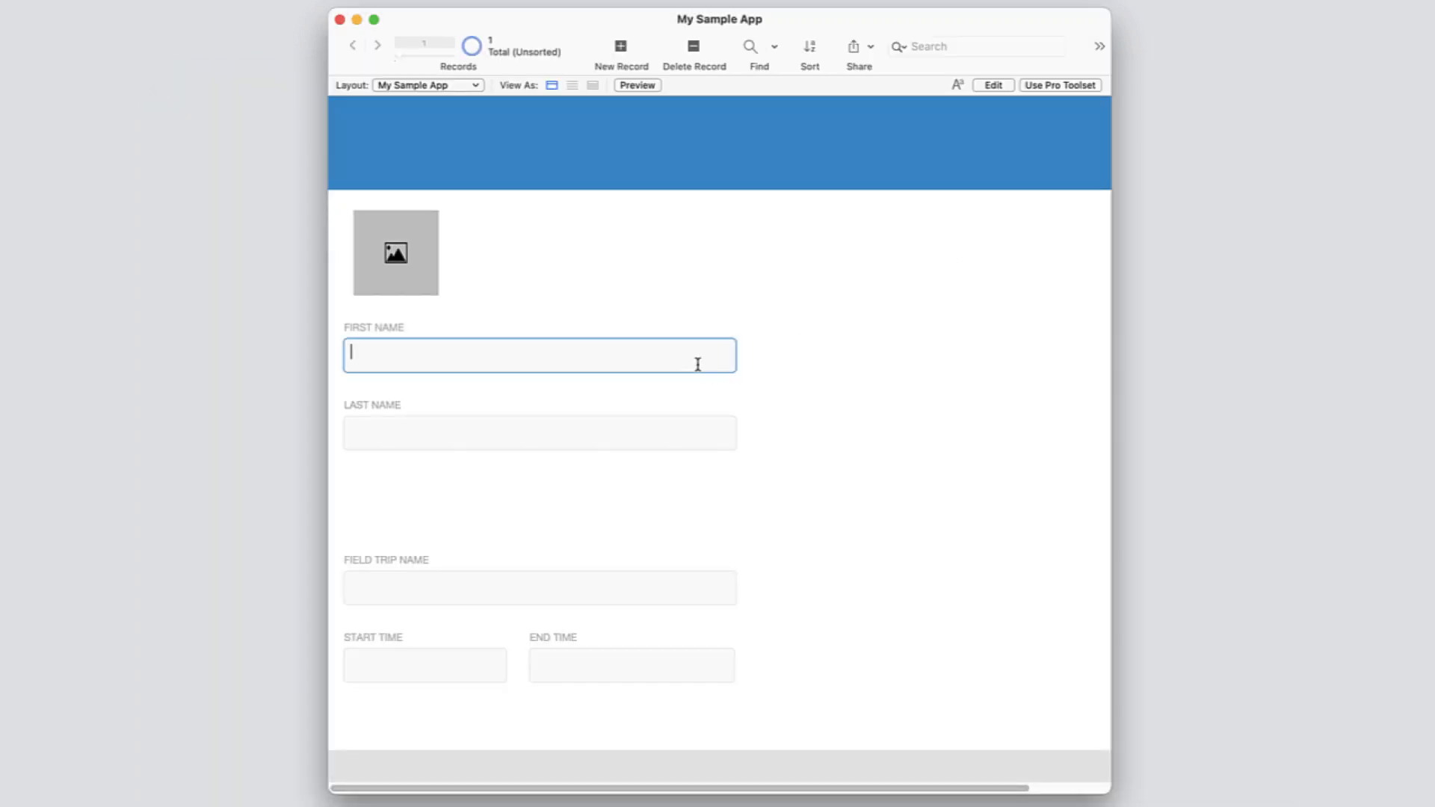
{"action": "type", "text": "Appleseed"}
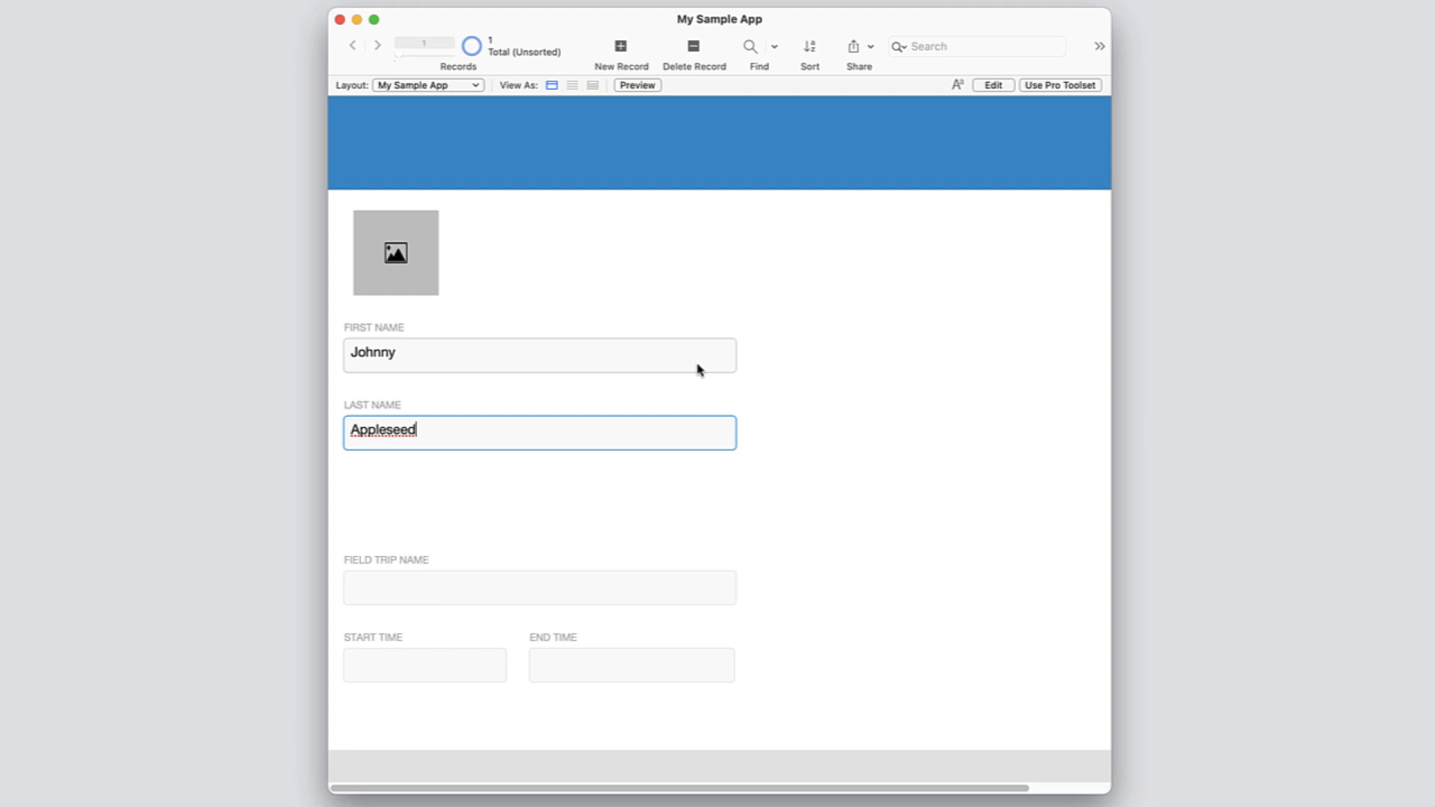
{"action": "left_click", "coordinate": [538, 588]}
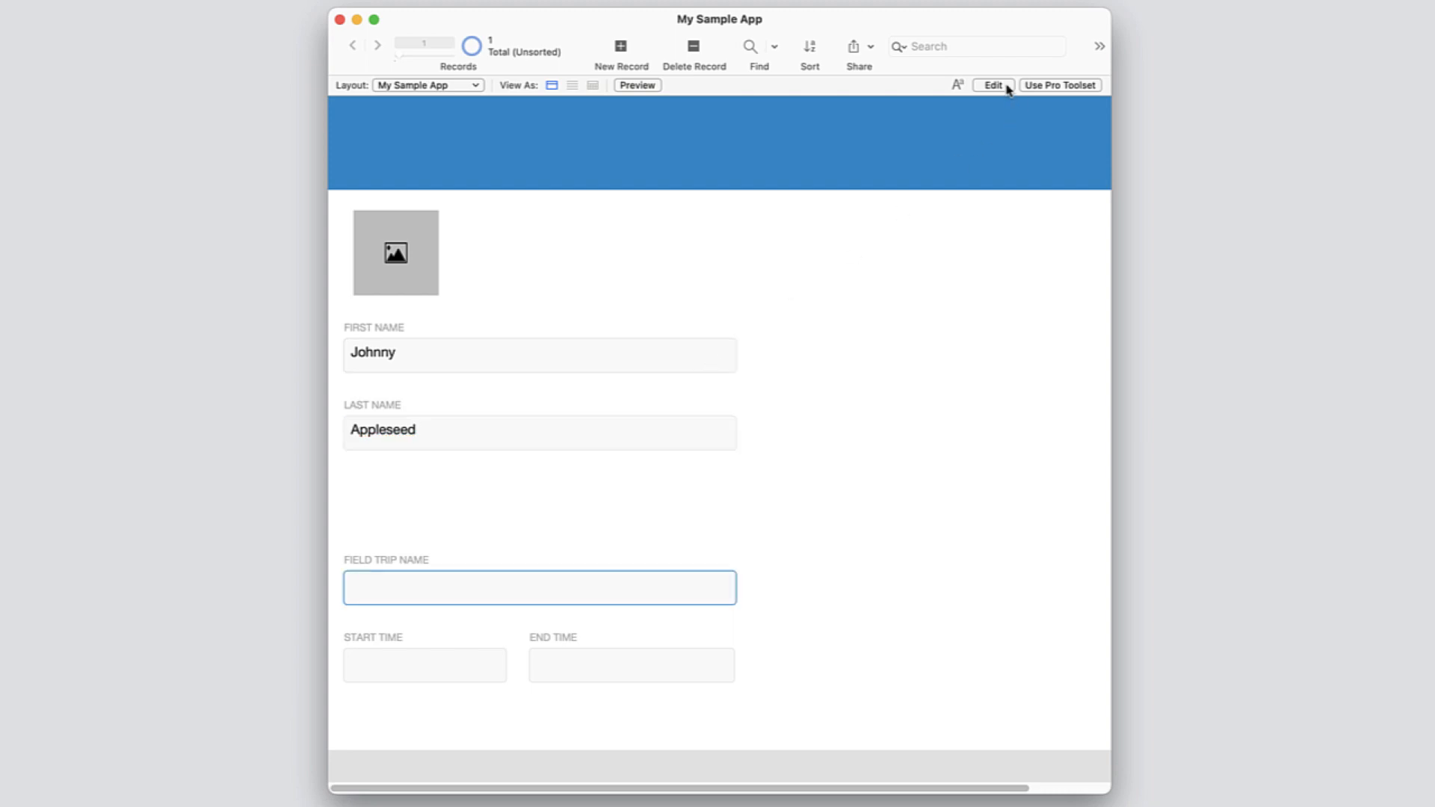
Convert the app from quick start to the full Pro toolset
{"action": "left_click", "coordinate": [993, 85]}
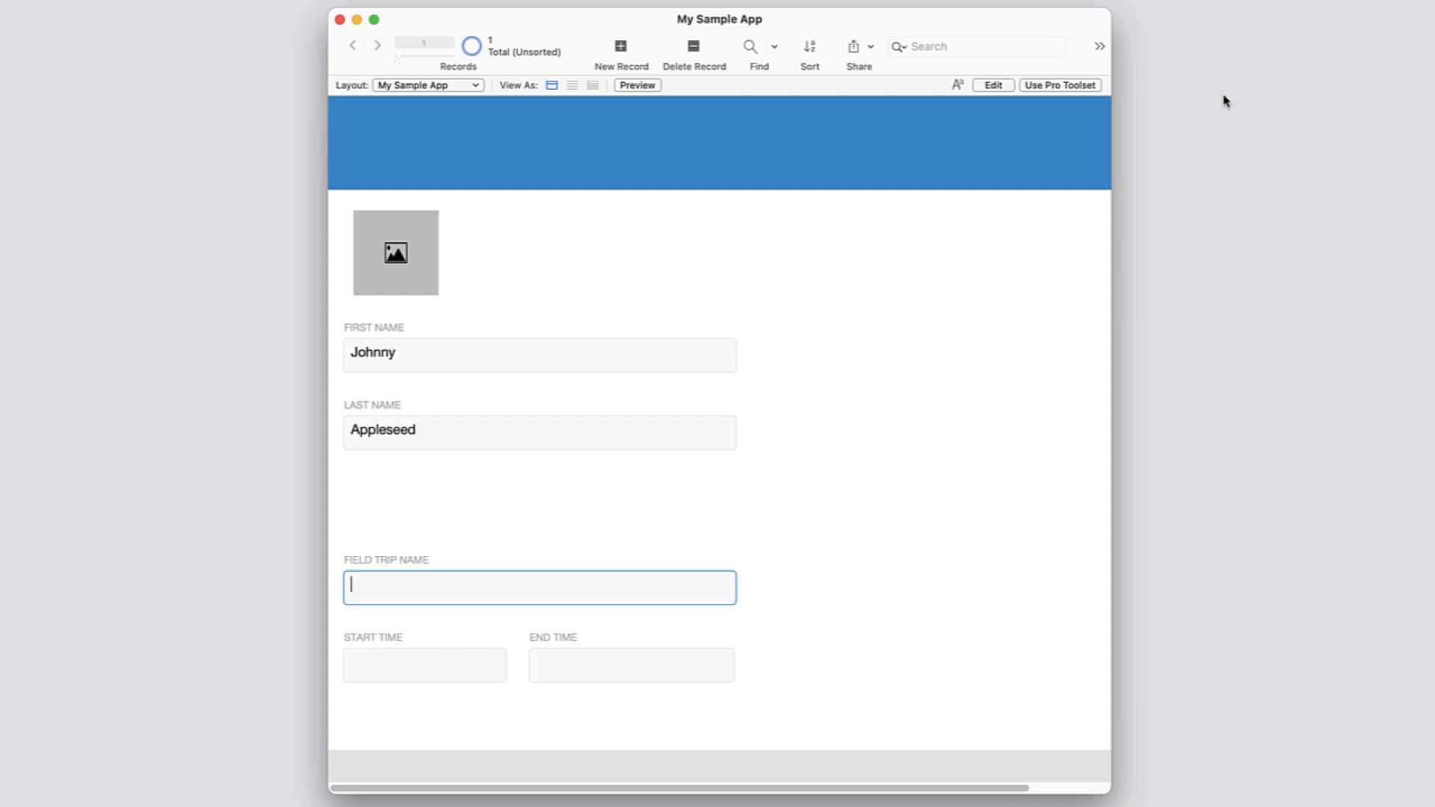
{"action": "left_click", "coordinate": [1059, 84]}
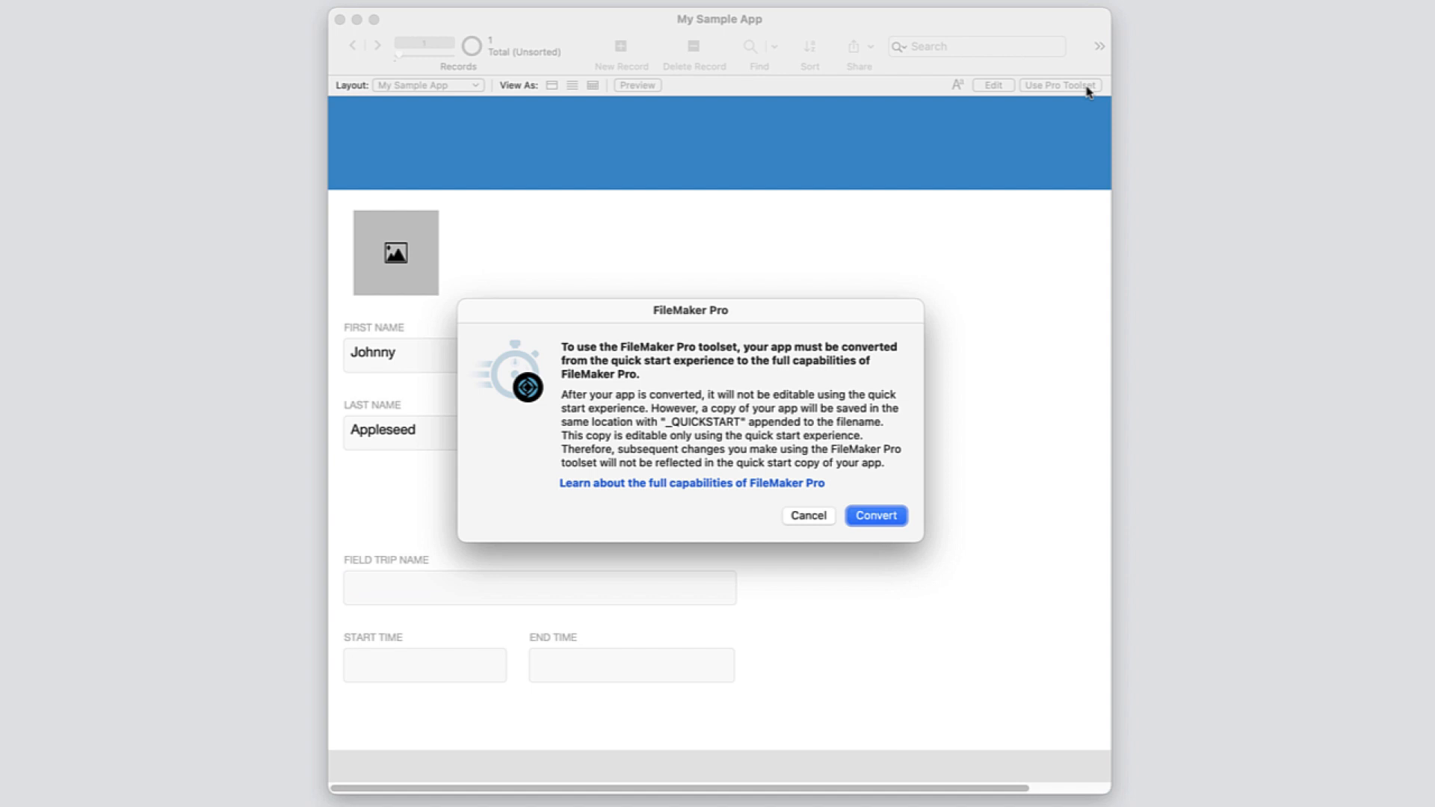
{"action": "left_click", "coordinate": [875, 516]}
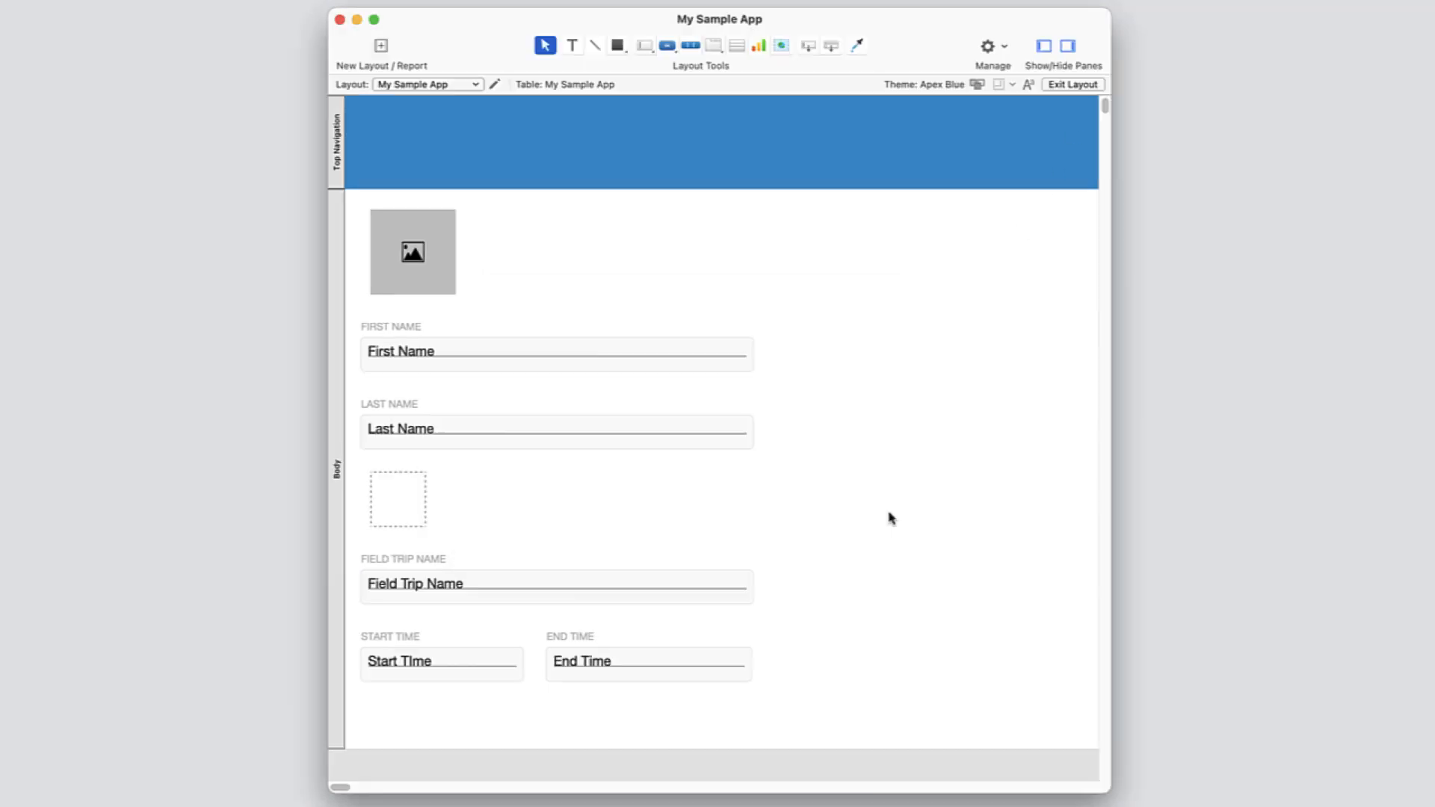